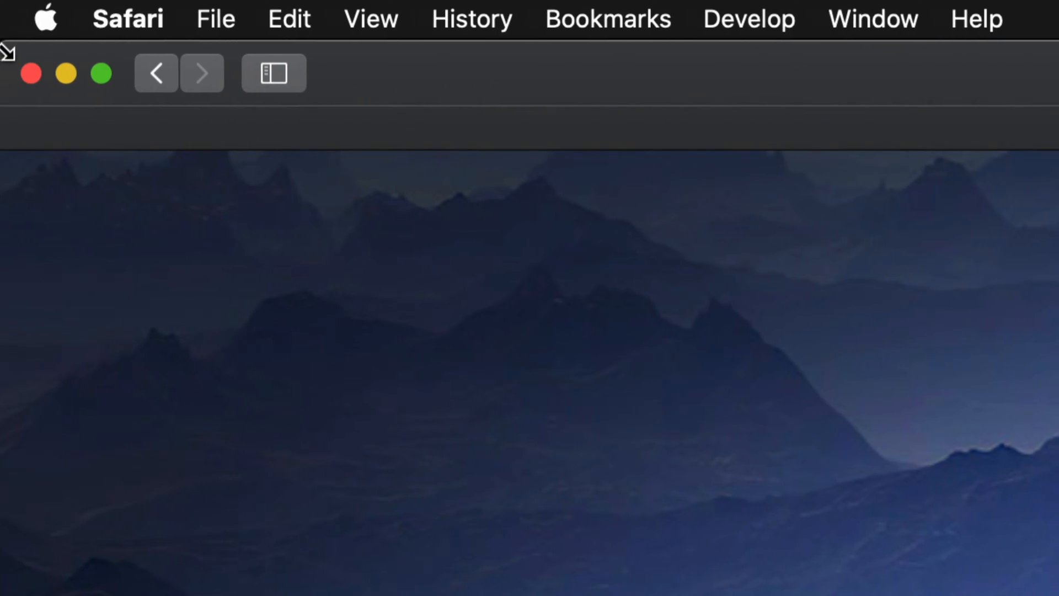
Step: Open the Apple menu to reach System Preferences, which shows one pending update
left_click(46, 19)
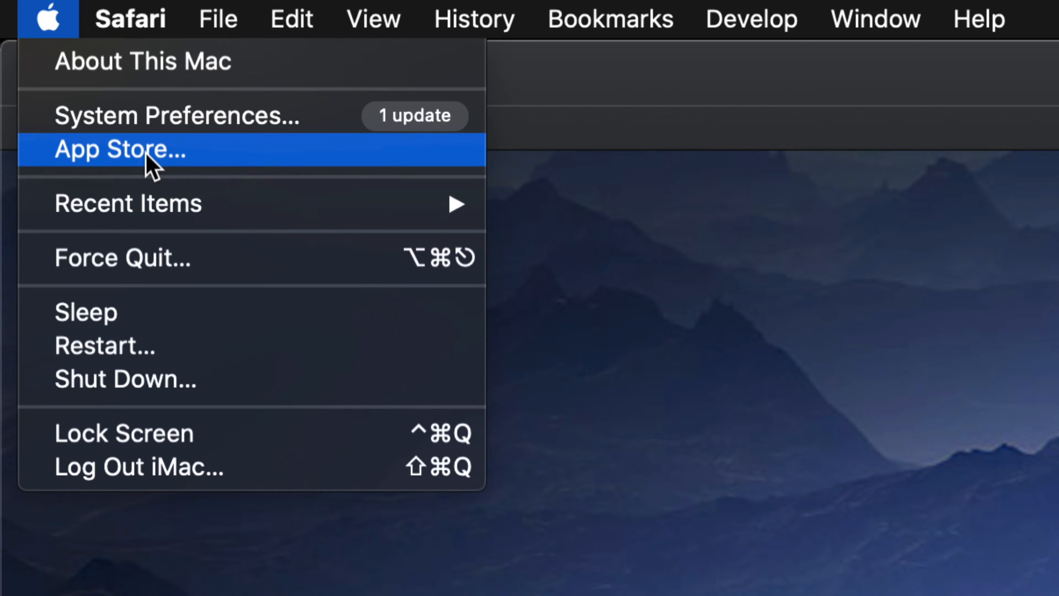
mouse_move(161, 160)
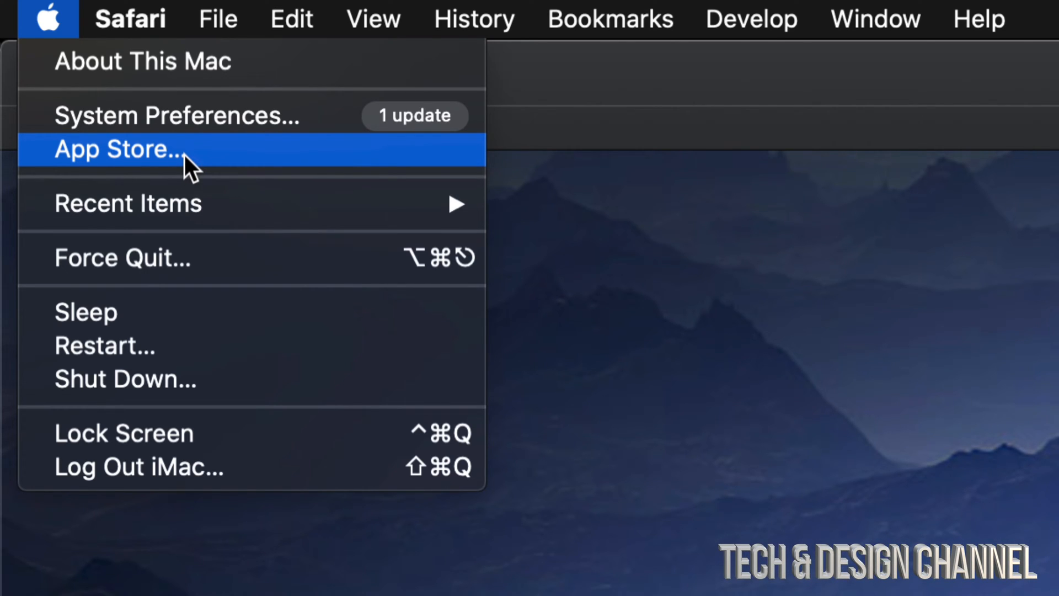
mouse_move(213, 135)
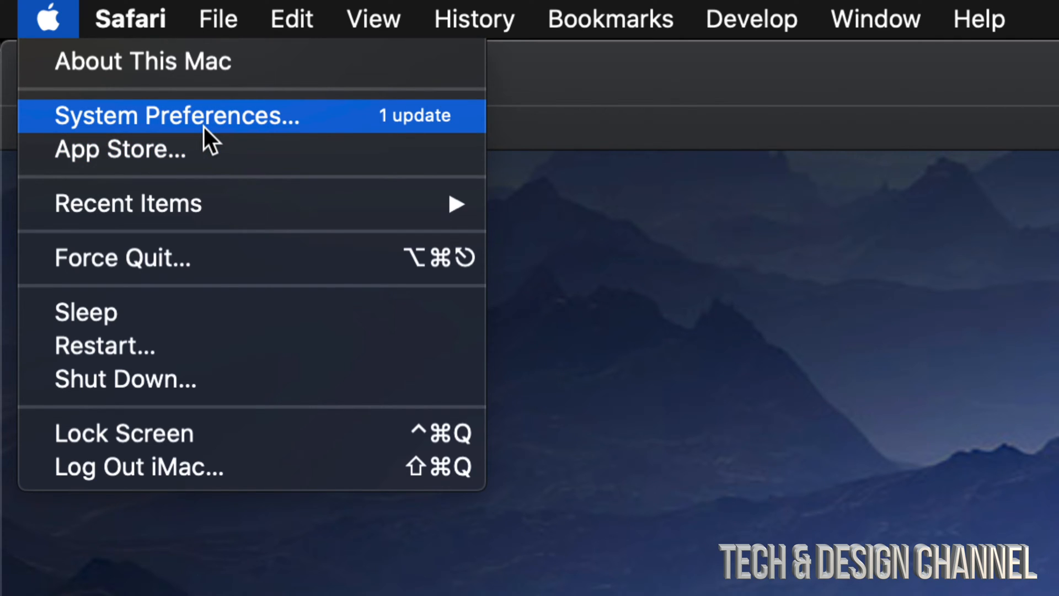
Step: Open System Preferences and go to Software Update, showing the macOS 10.15.3 update
left_click(178, 115)
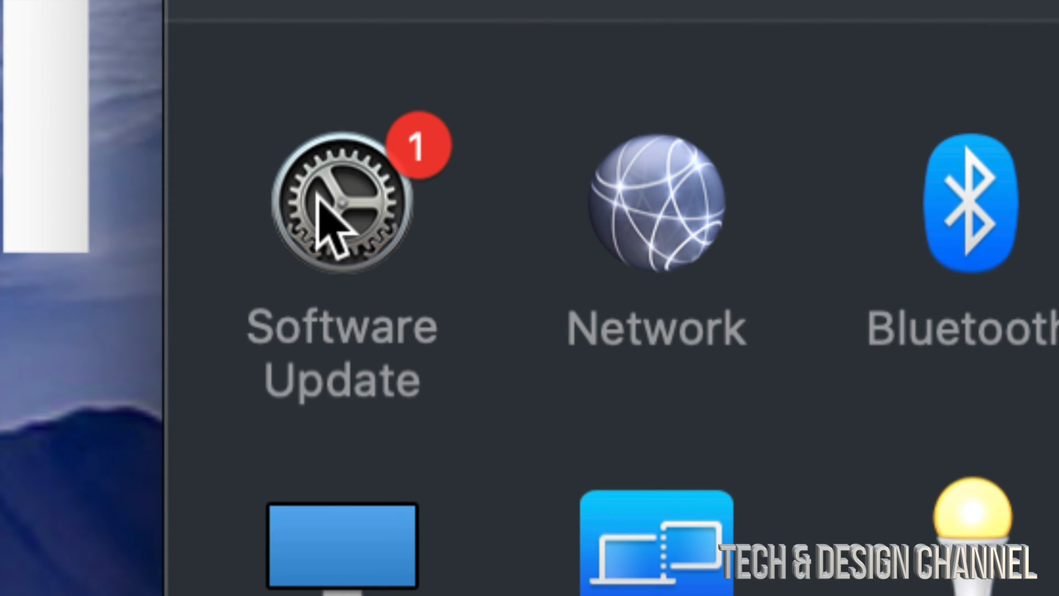
left_click(341, 206)
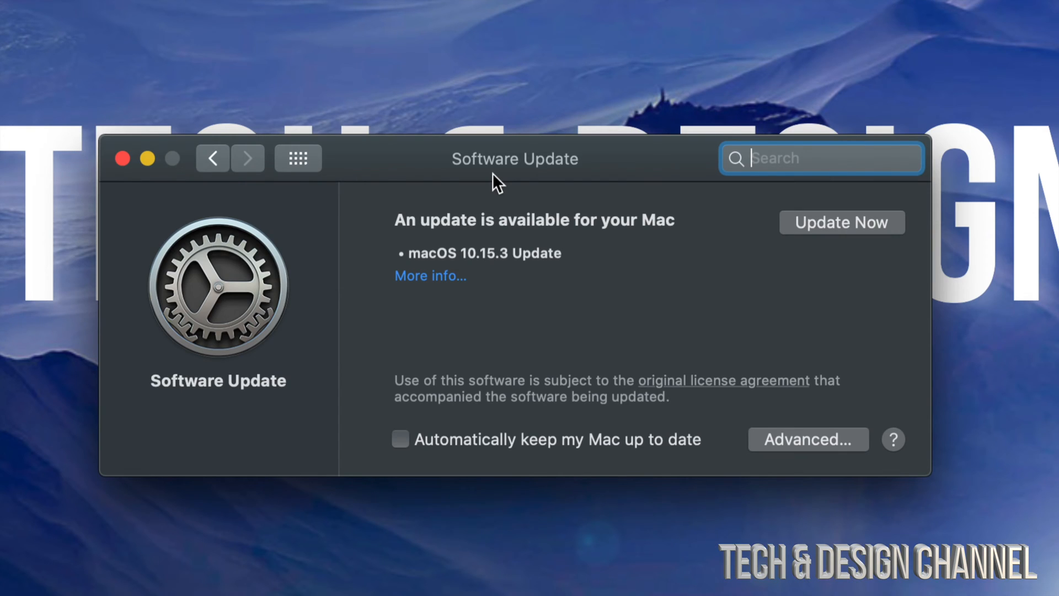
mouse_move(648, 277)
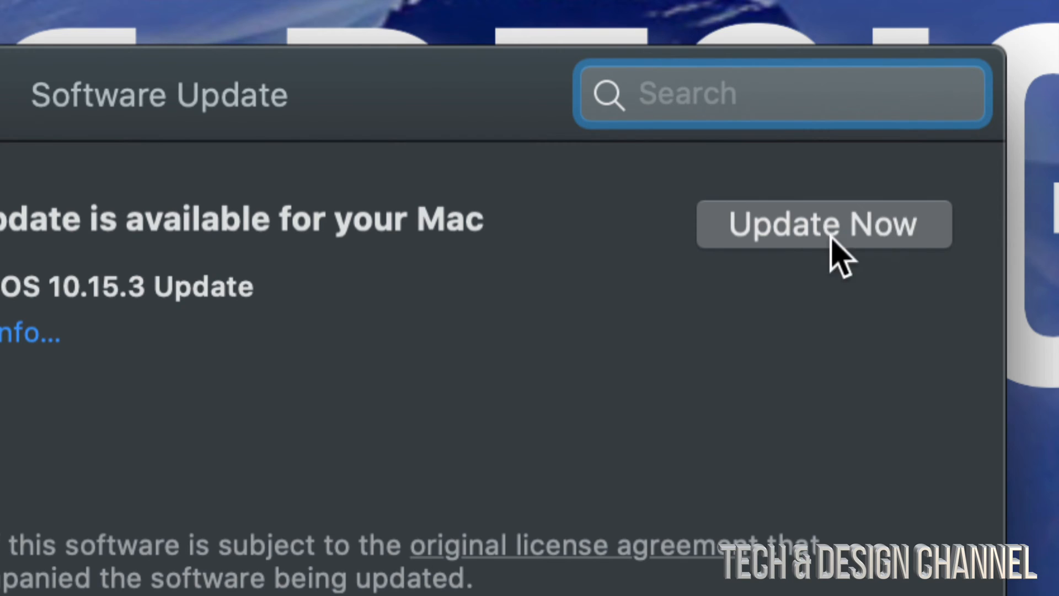
mouse_move(830, 271)
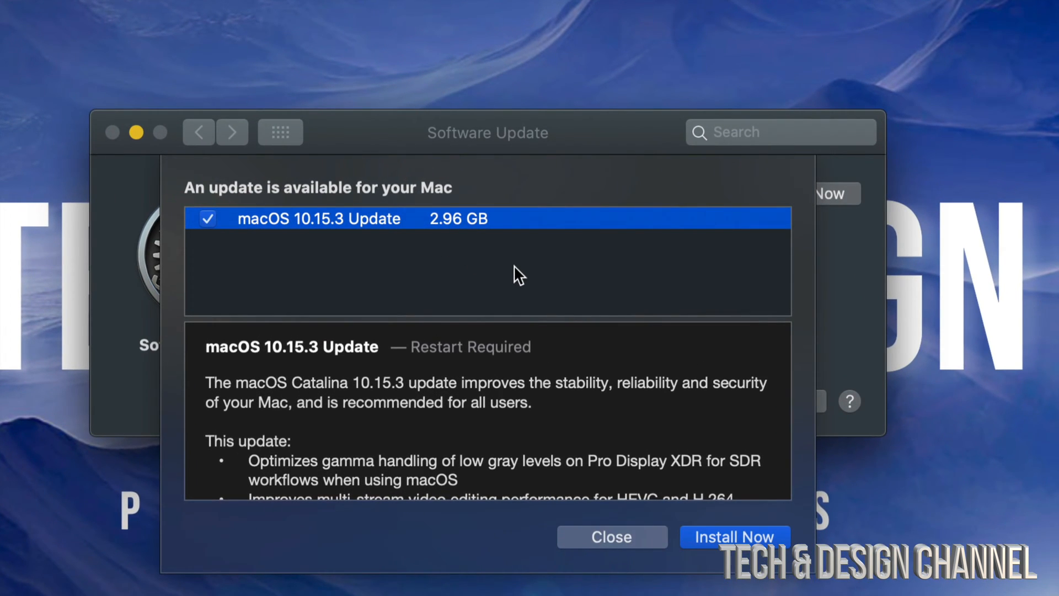
Step: Scroll through the macOS 10.15.3 update details and release notes in the sheet
scroll("down", 3)
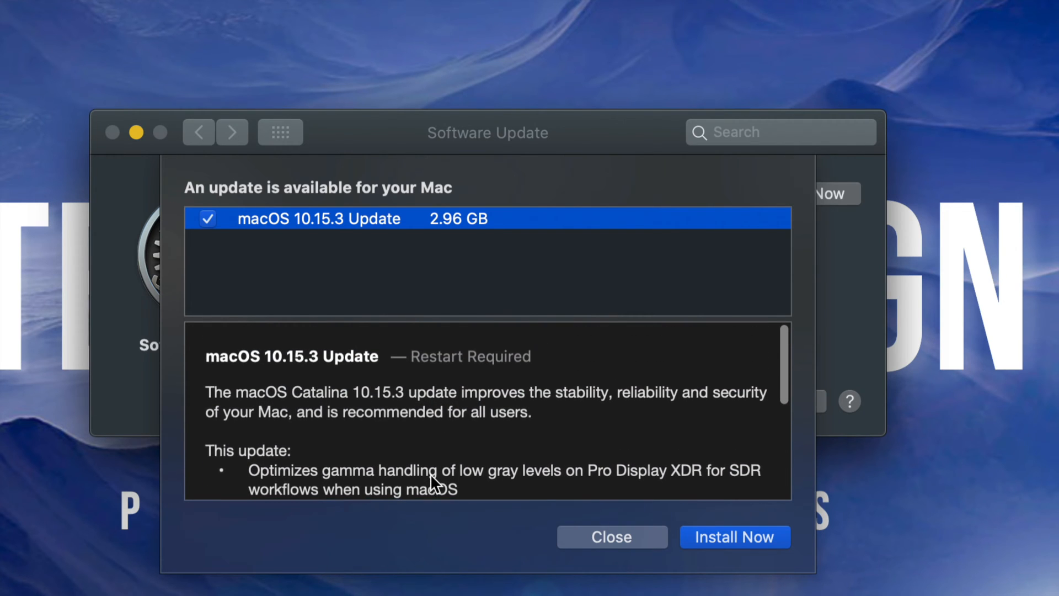
scroll("down", 3)
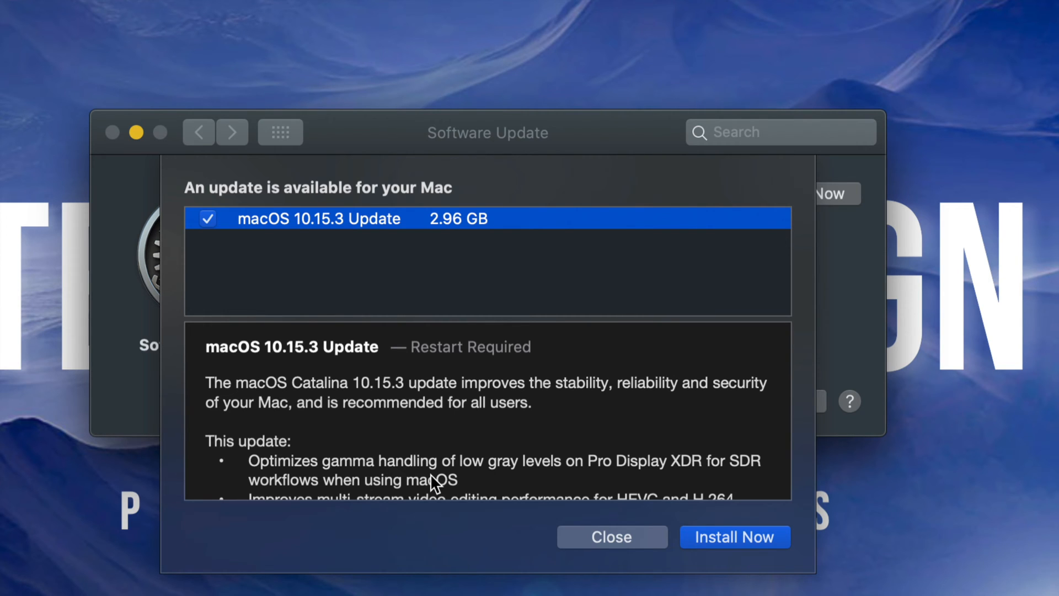
mouse_move(560, 467)
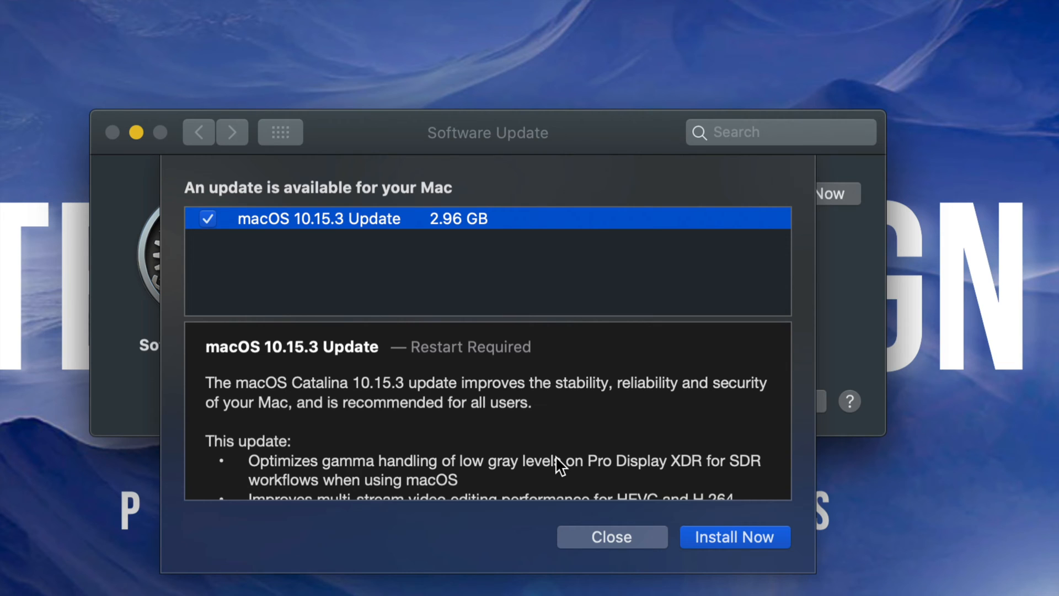
mouse_move(584, 461)
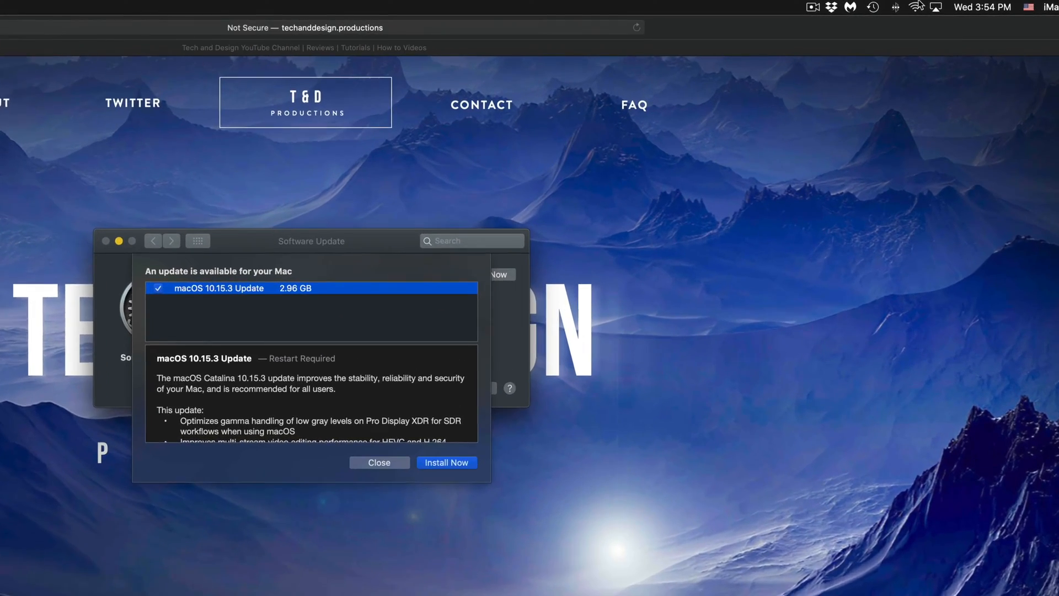
left_click(899, 7)
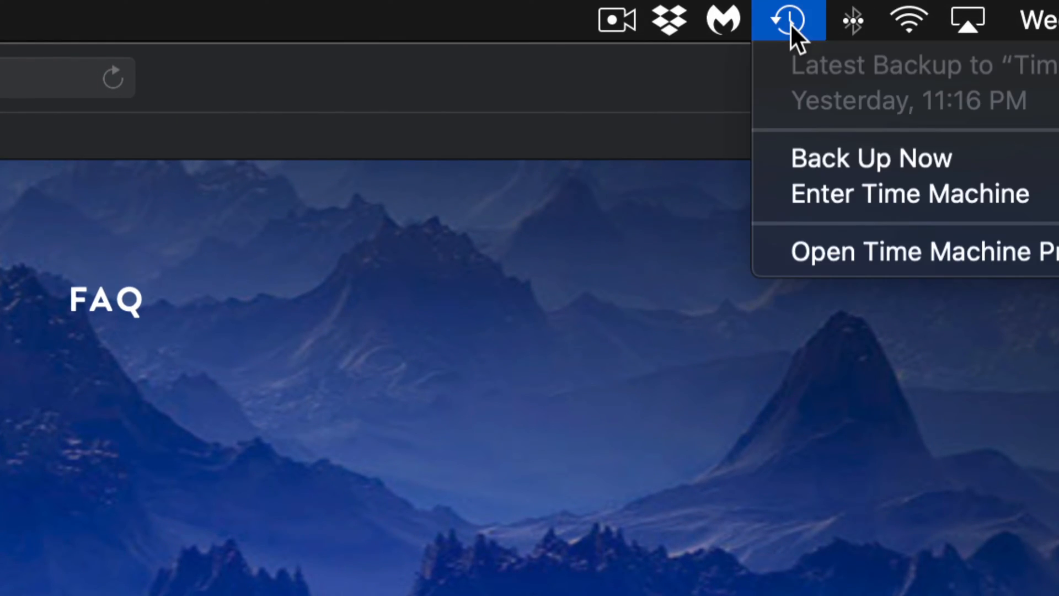
mouse_move(858, 251)
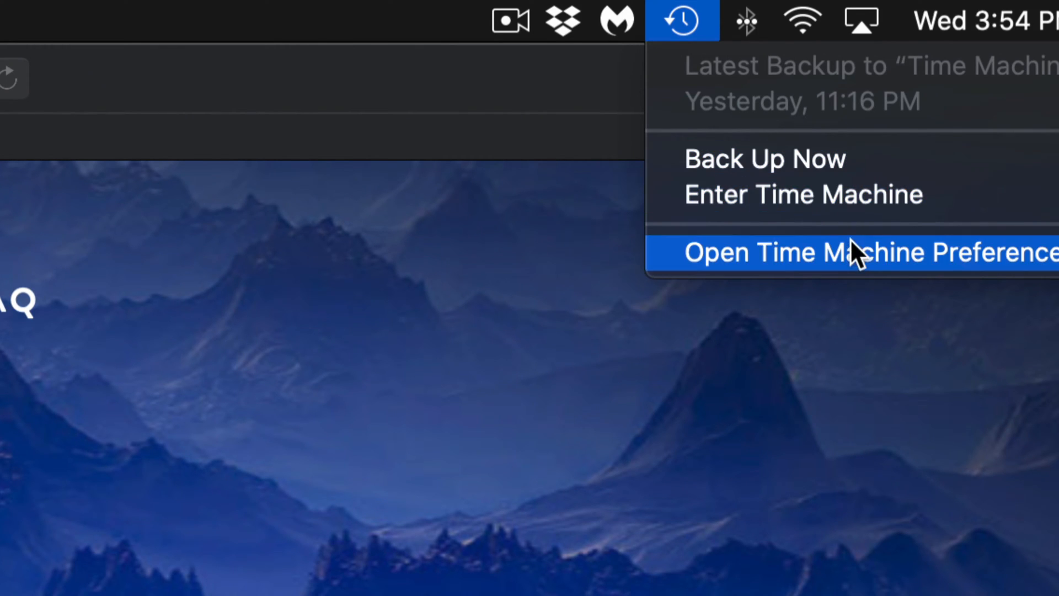
mouse_move(804, 233)
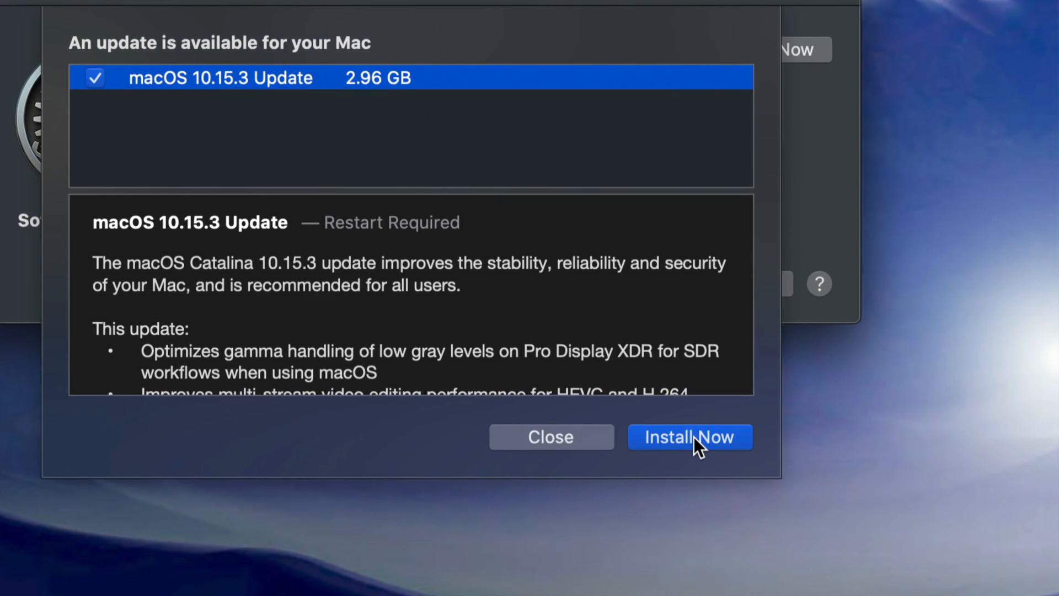
Step: Start installing the macOS 10.15.3 update with Install Now
left_click(689, 436)
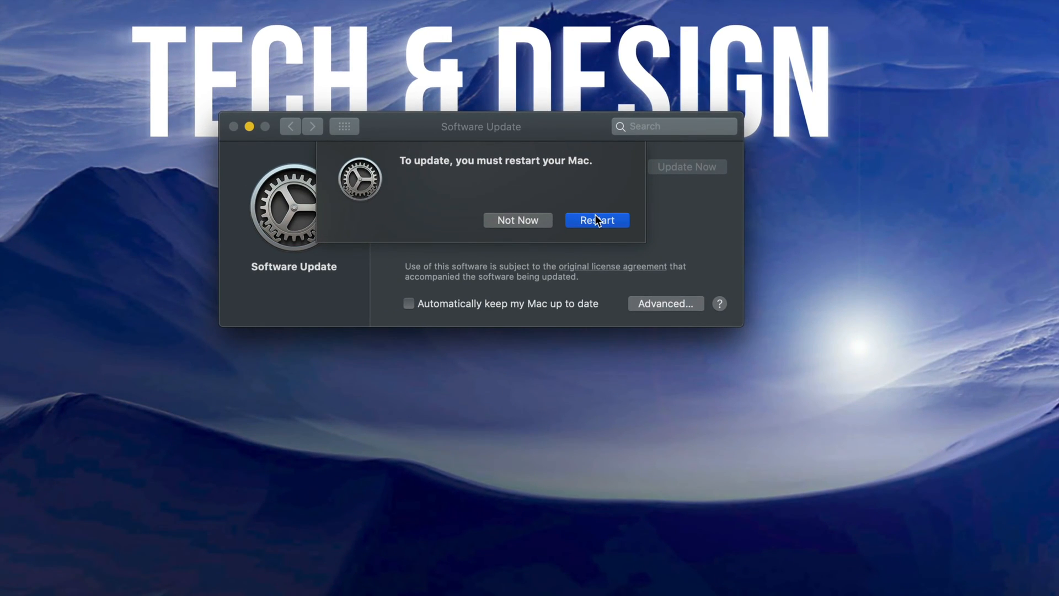
mouse_move(601, 226)
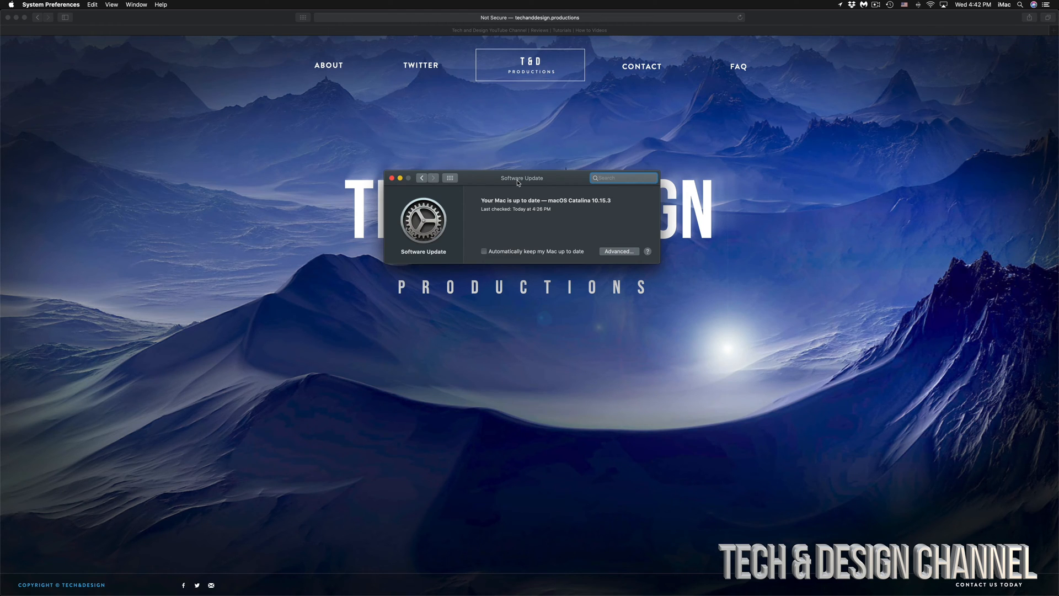
left_click(622, 178)
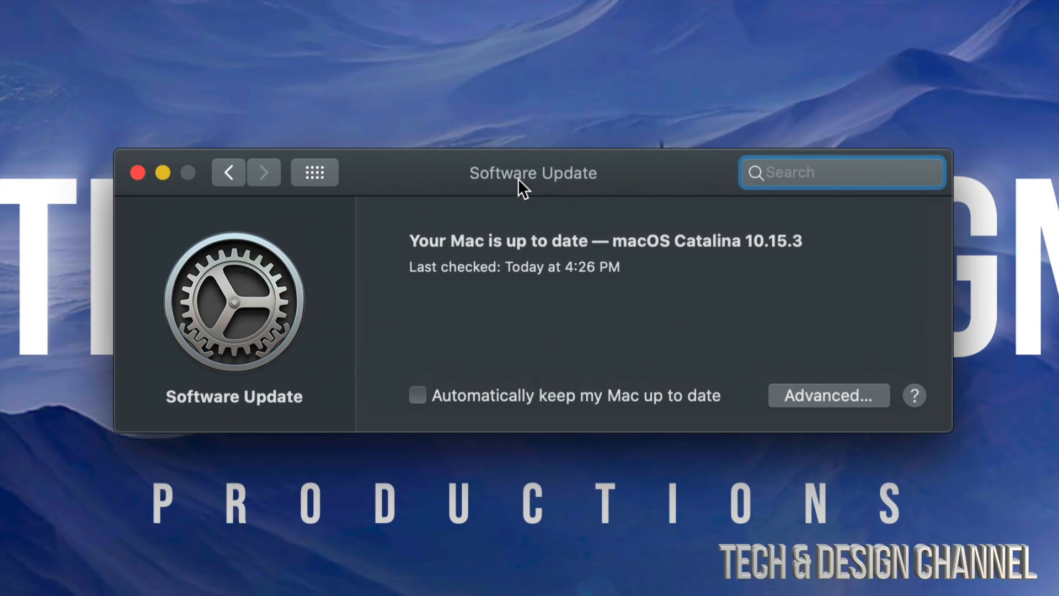
mouse_move(520, 156)
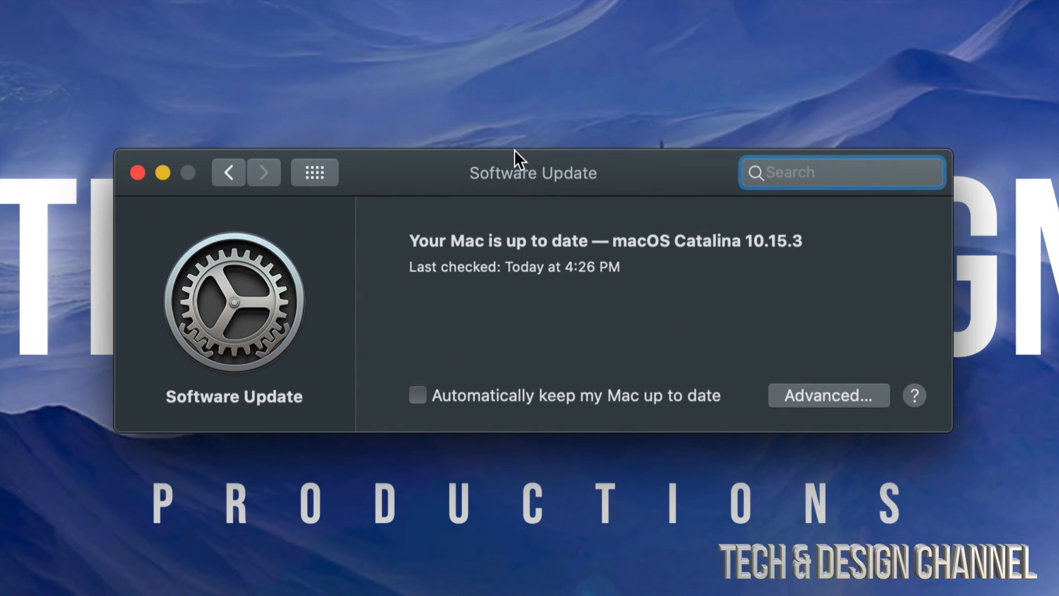